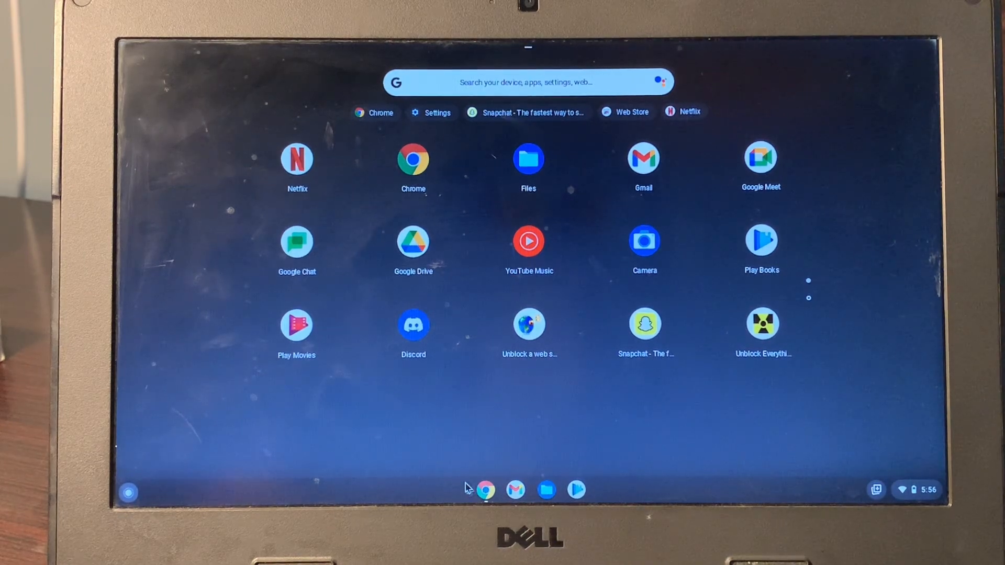
mouse_move(443, 461)
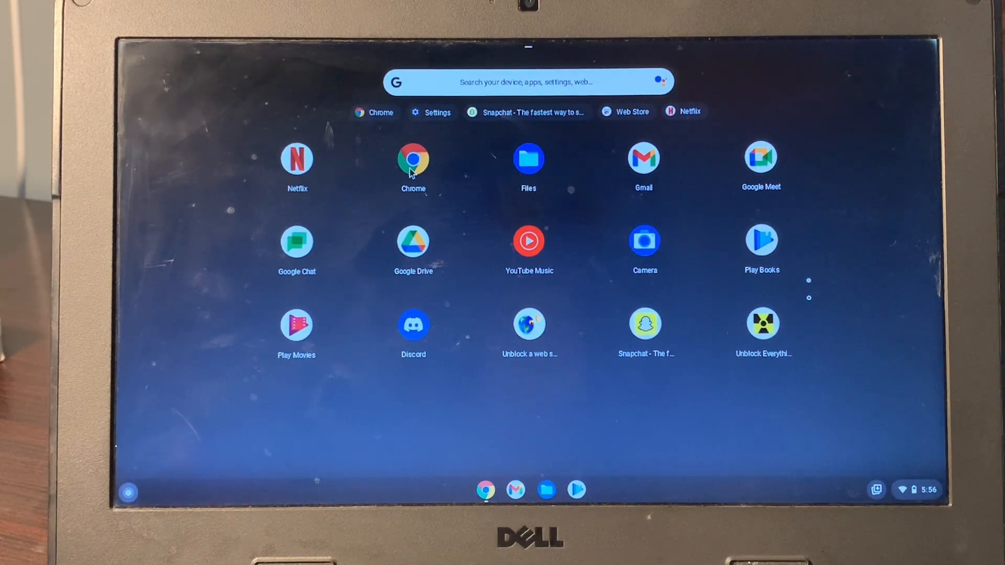
Launch Chrome and reach the Extensions management page via More tools.
left_click(413, 160)
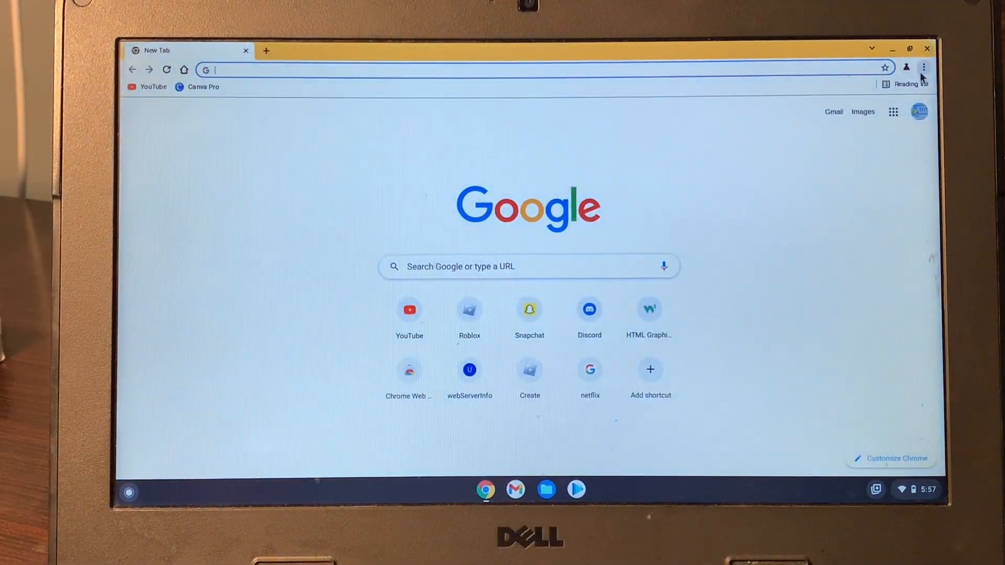
left_click(923, 67)
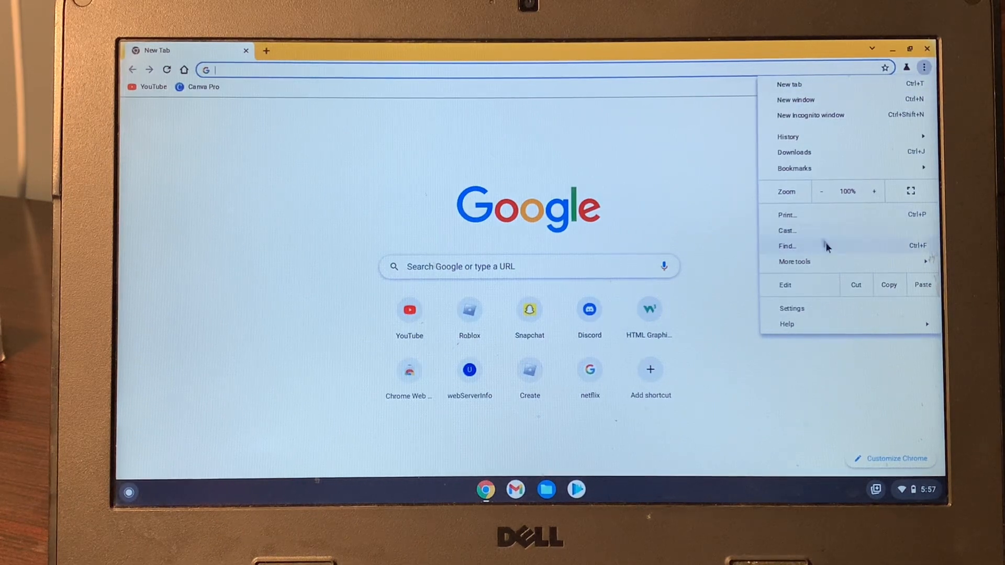
left_click(794, 262)
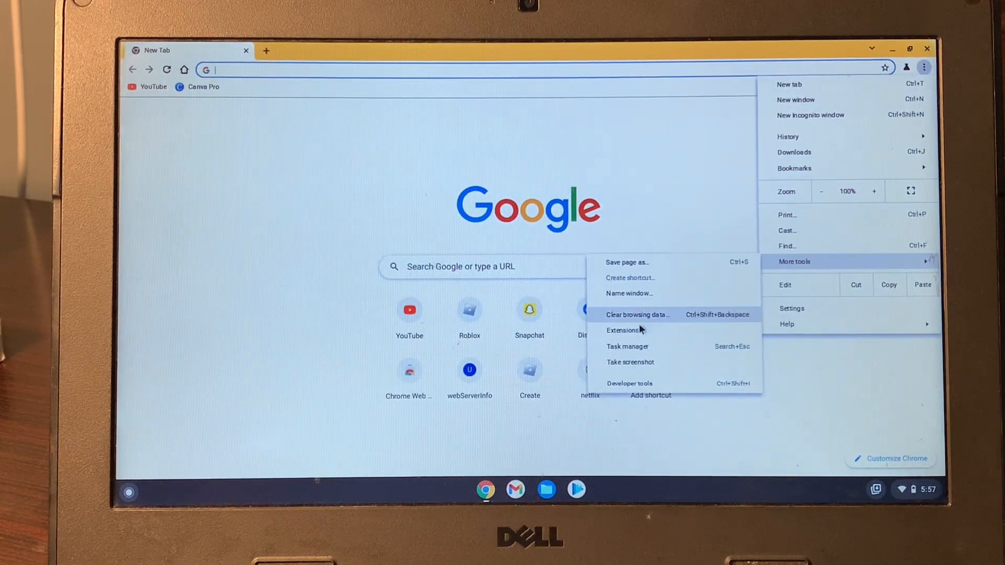
left_click(621, 329)
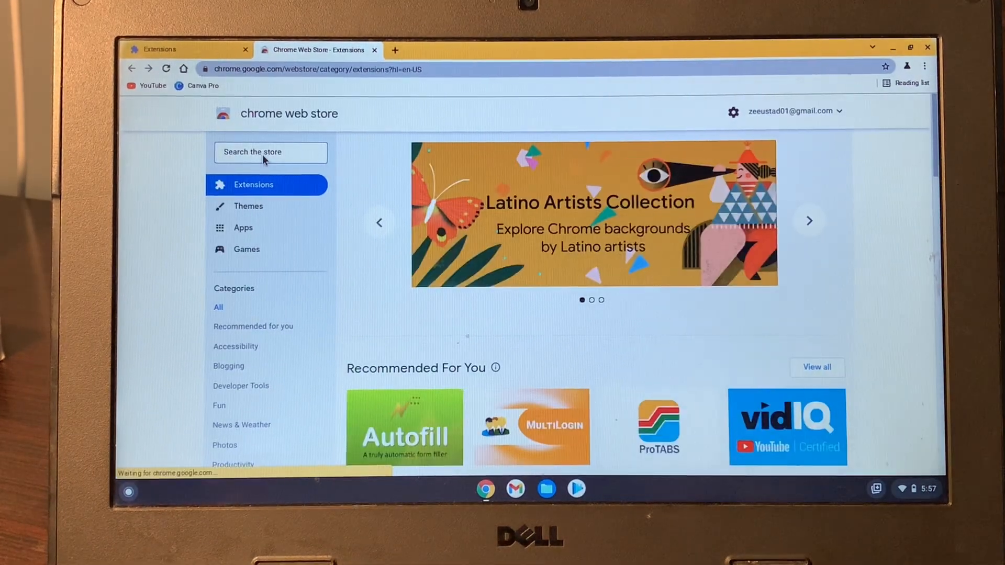
Search the Chrome Web Store for 'unblock everything' to find the app listing.
type("unb")
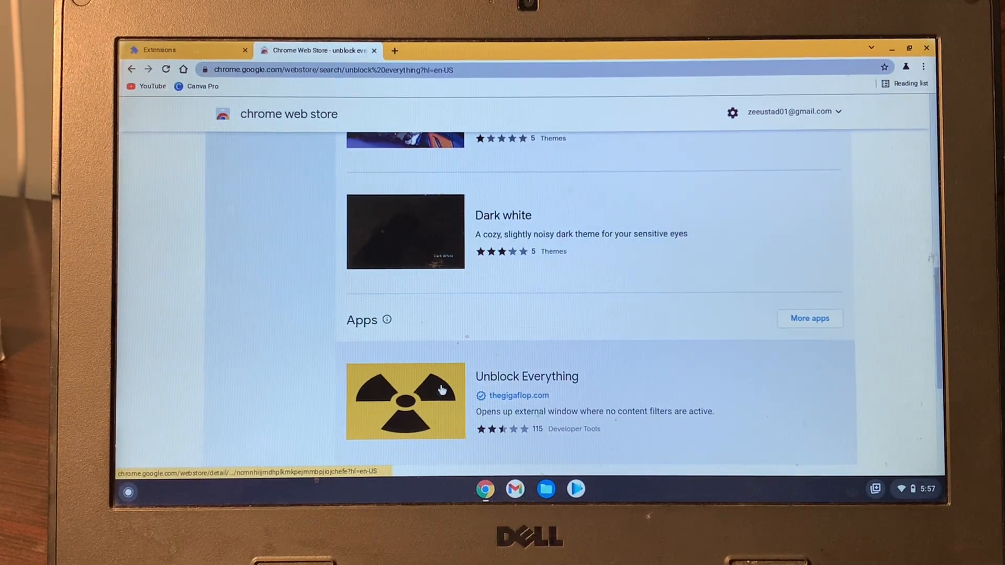
Install the Unblock Everything app from its store page, confirming Add app.
left_click(405, 401)
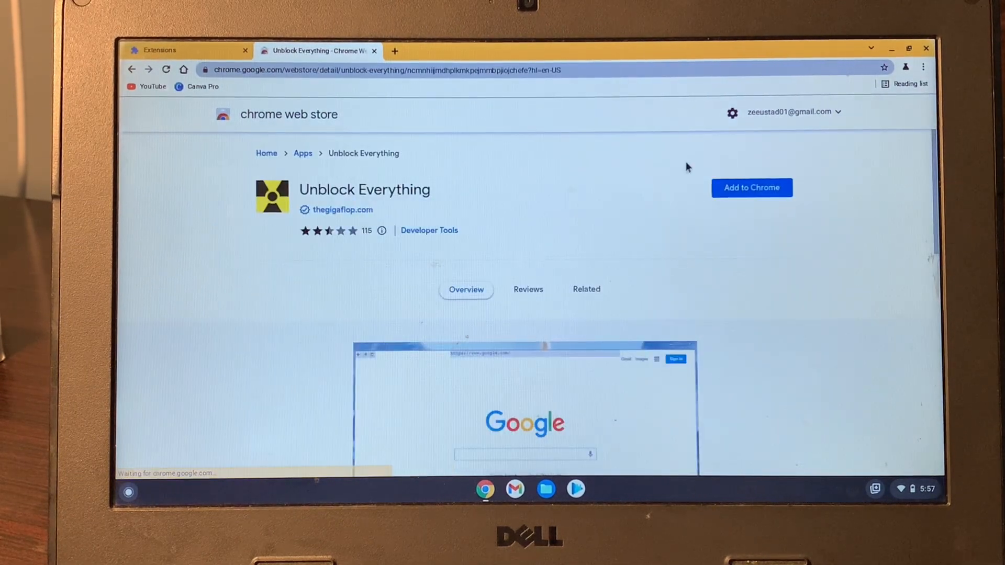
left_click(751, 187)
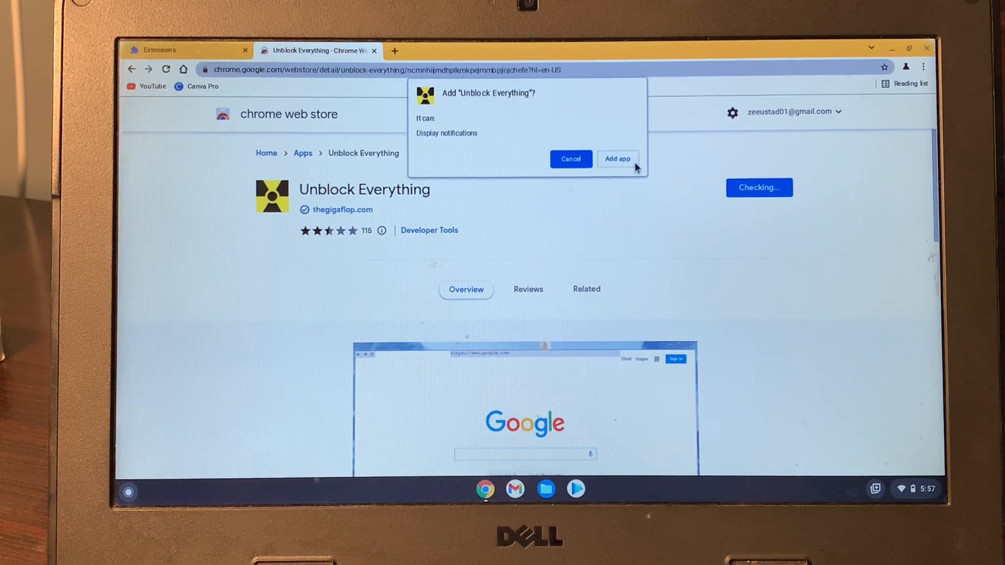
left_click(616, 159)
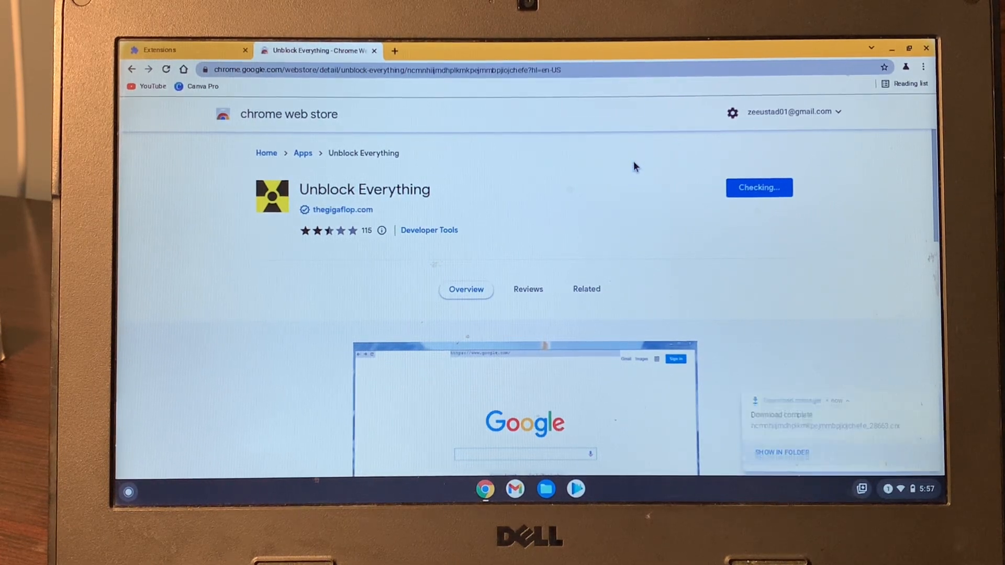
left_click(585, 289)
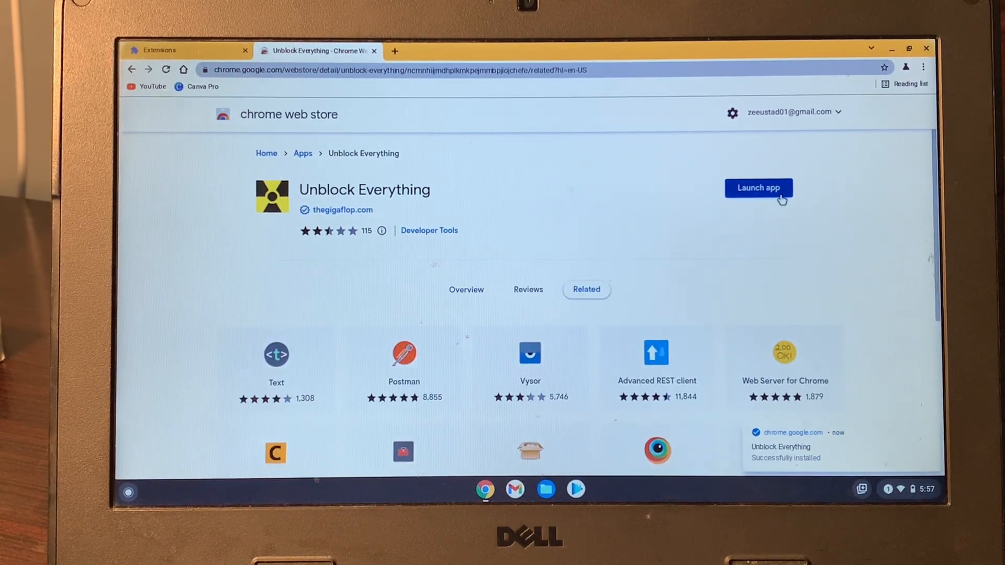
Launch Unblock Everything, maximize its window and focus the Google search box.
left_click(758, 187)
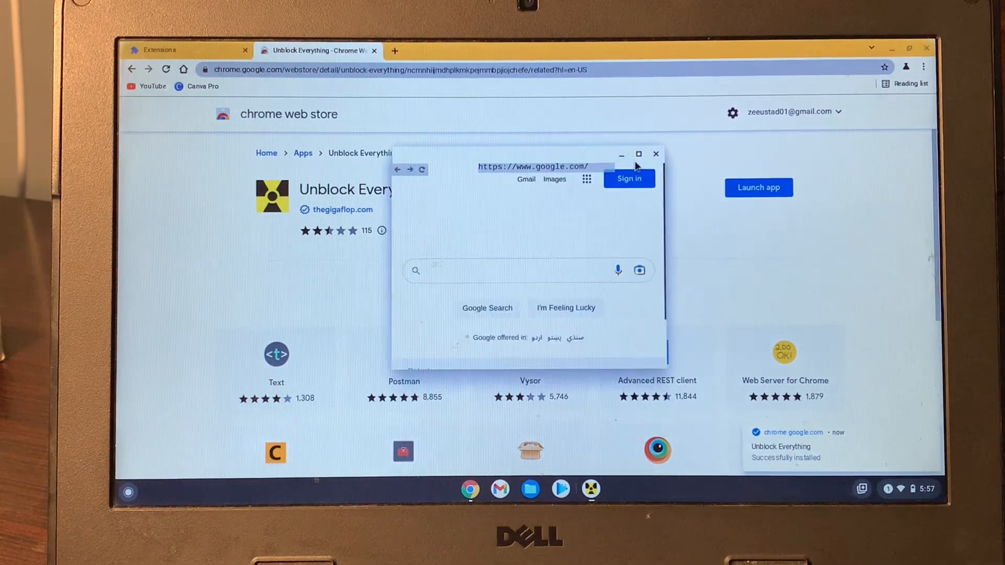
left_click(639, 154)
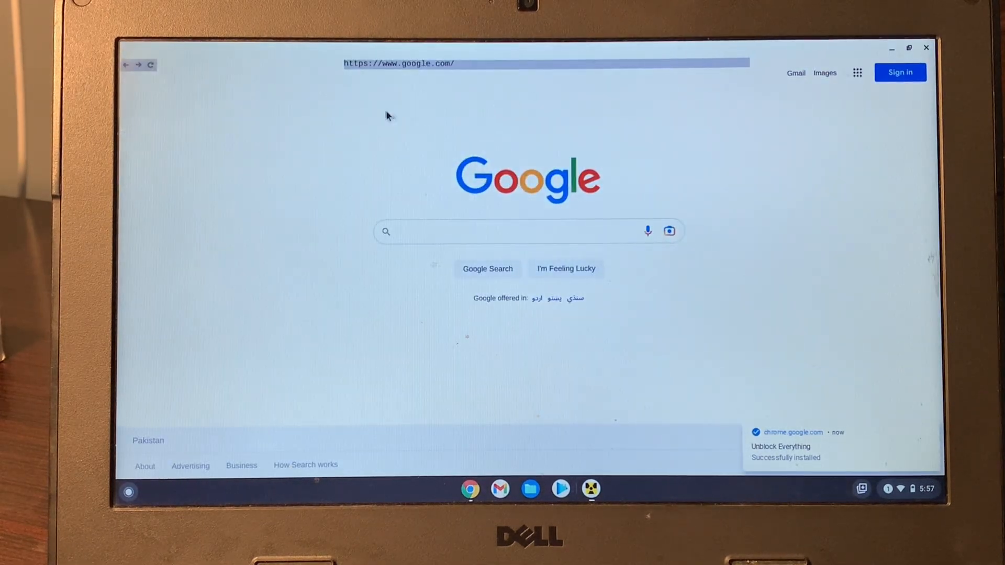
left_click(500, 231)
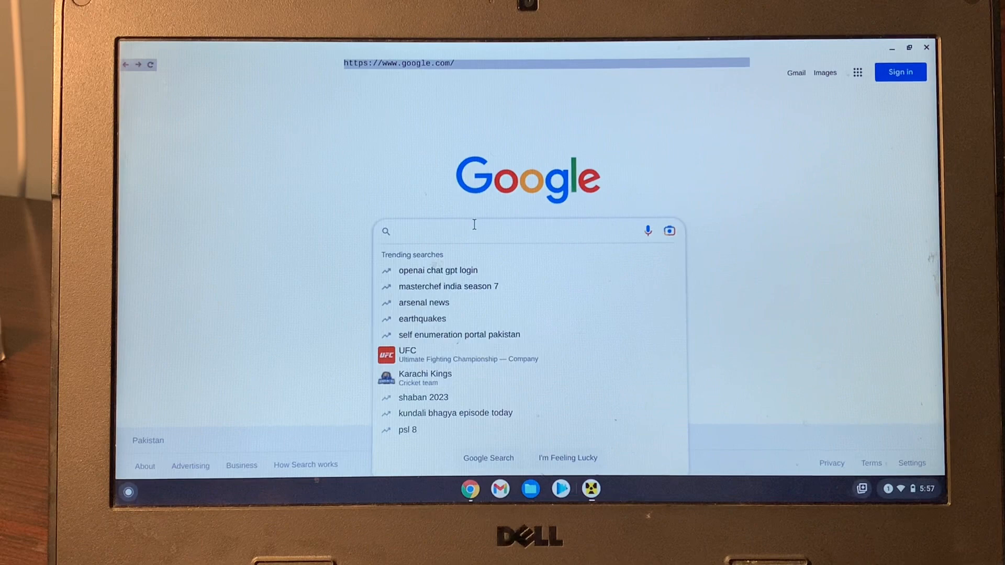
Search Google for 'instagram', visit the Instagram login page, then return to results.
type("instagram")
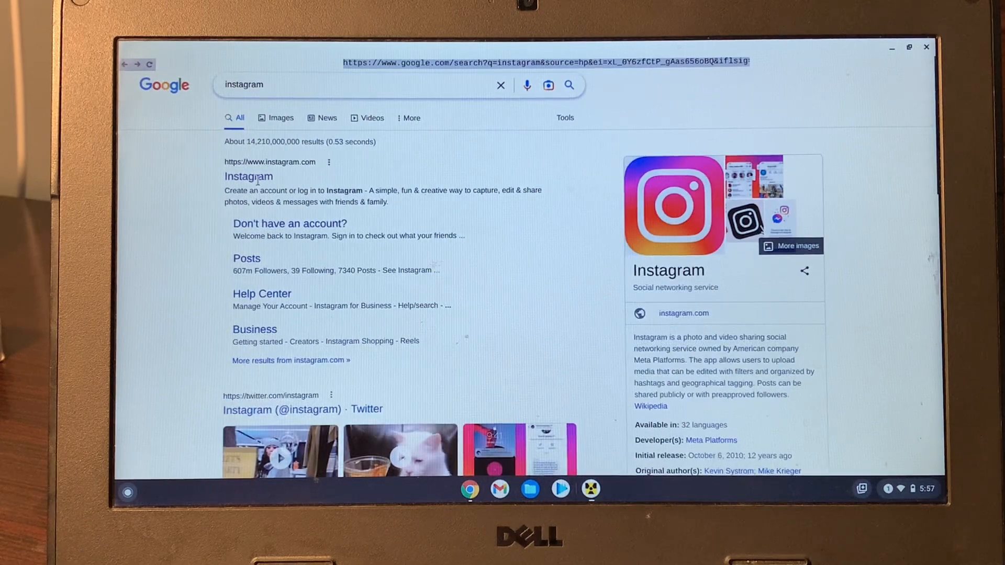
left_click(249, 175)
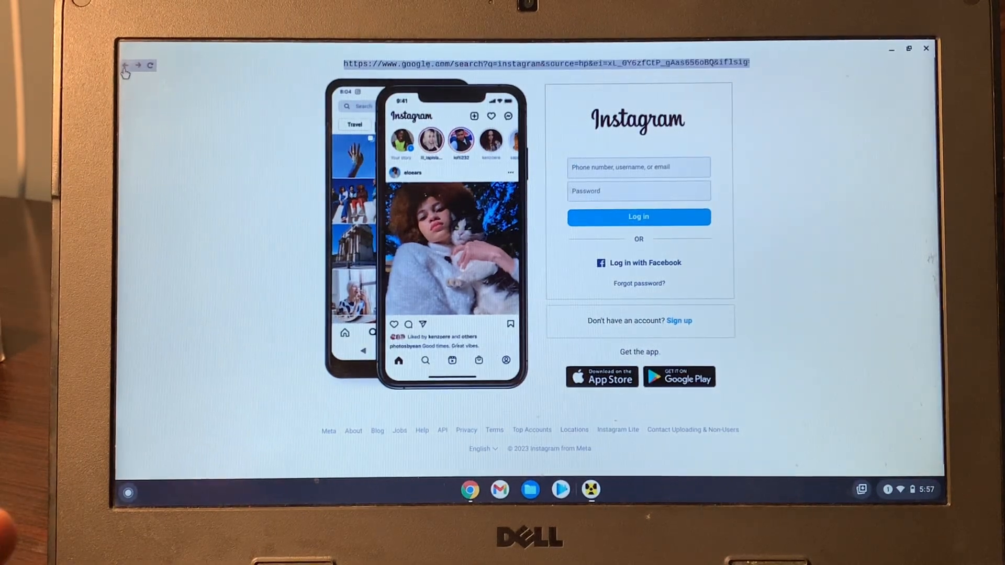
left_click(125, 65)
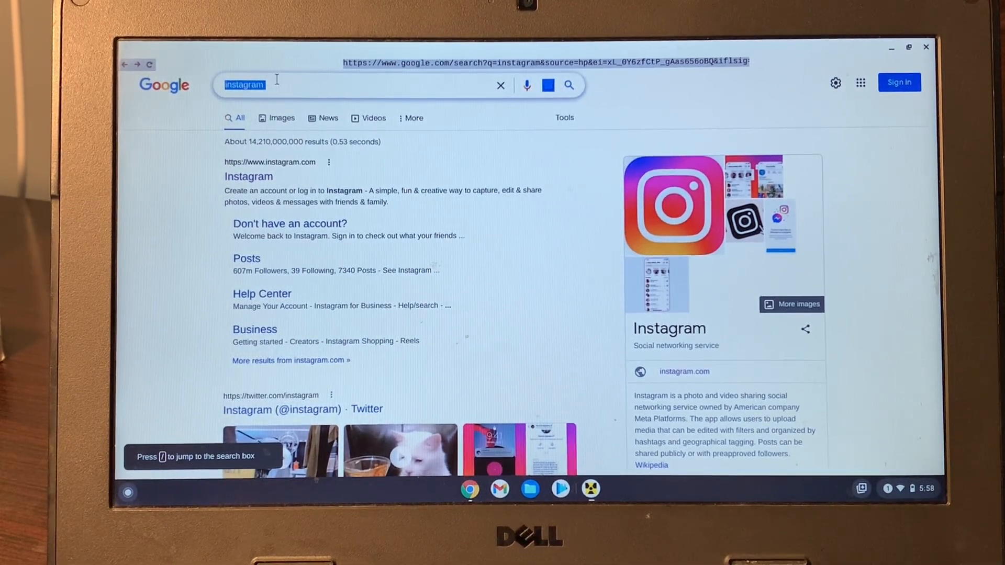
Search Google for 'discord' using the 'dis' suggestion to show Discord results.
type("dis")
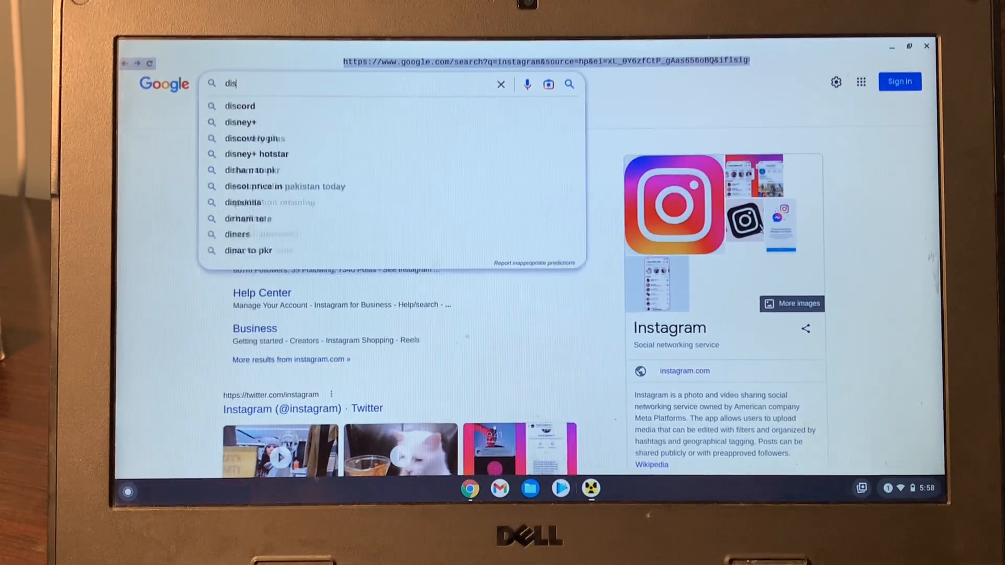
left_click(240, 106)
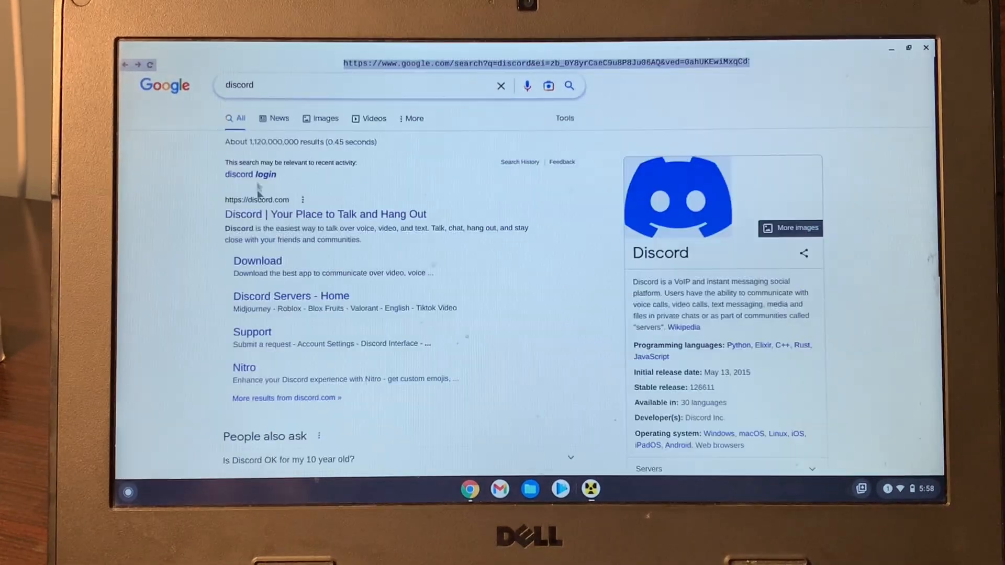